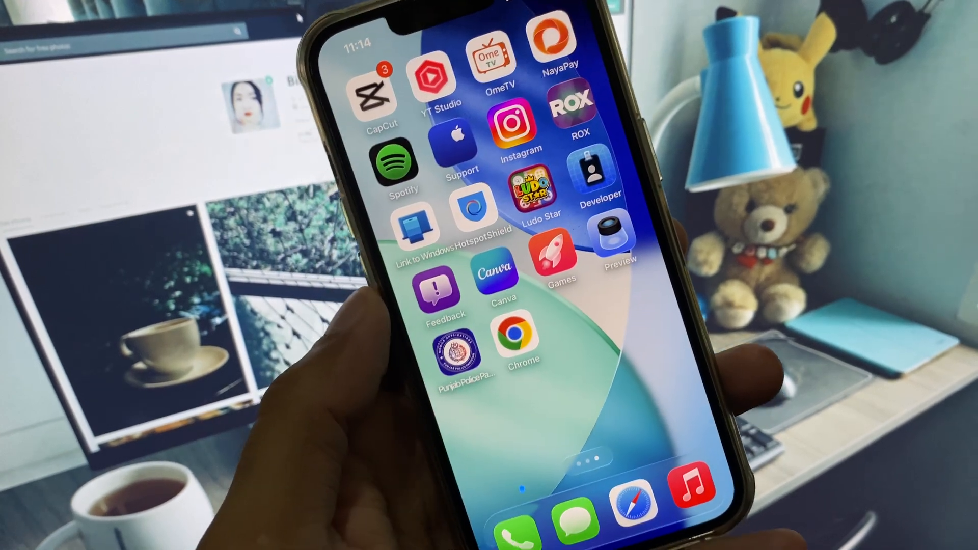
Swipe through the Home Screen pages to reach the one with Weather, Stocks and WhatsApp.
scroll(left, 3)
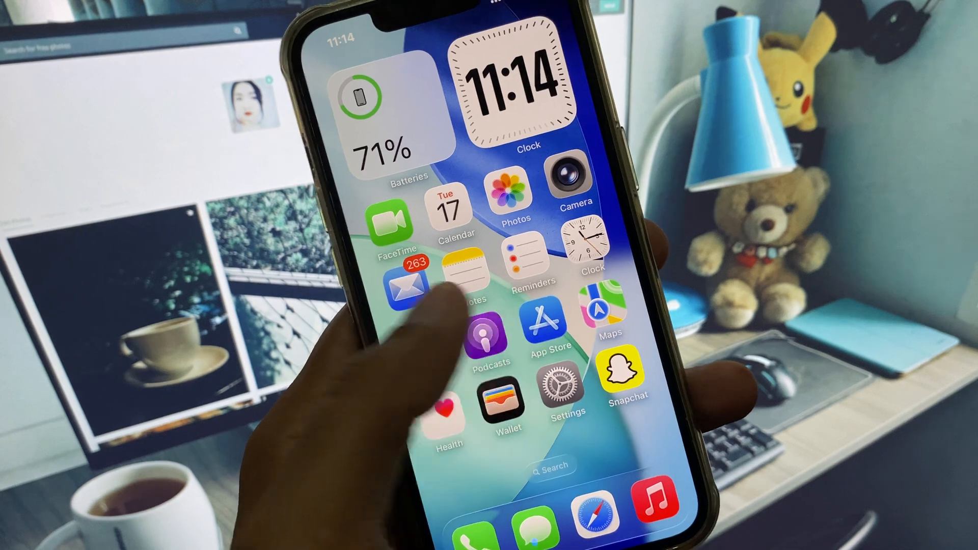
scroll(left, 3)
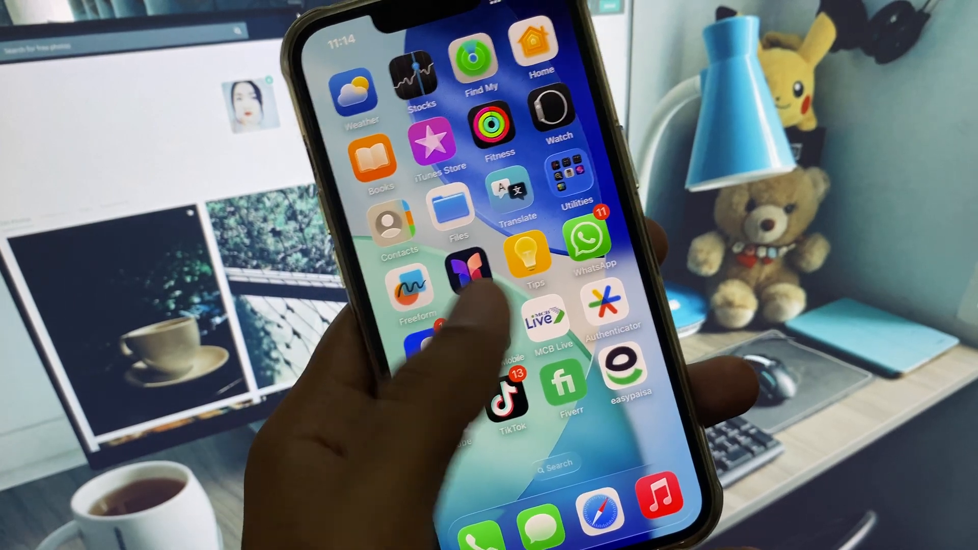
scroll(right, 3)
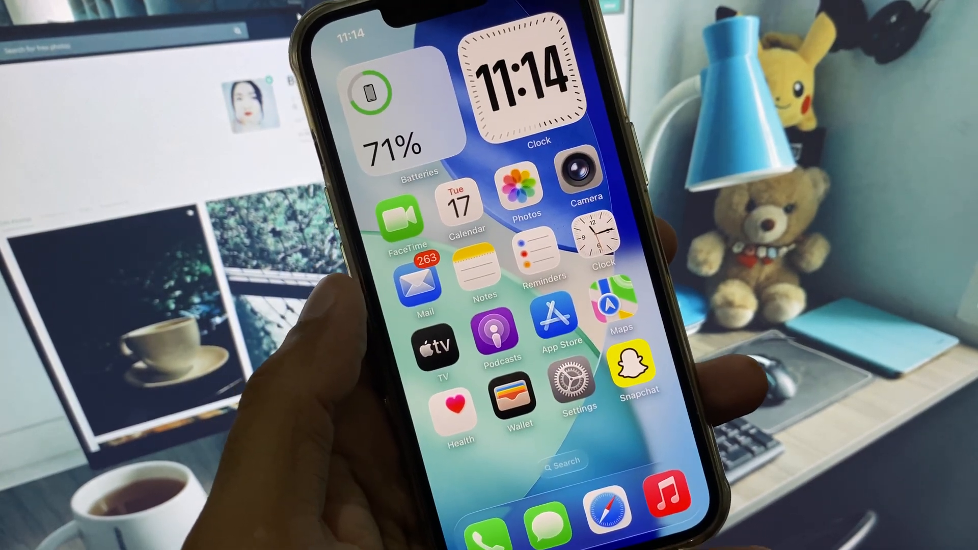
scroll(left, 3)
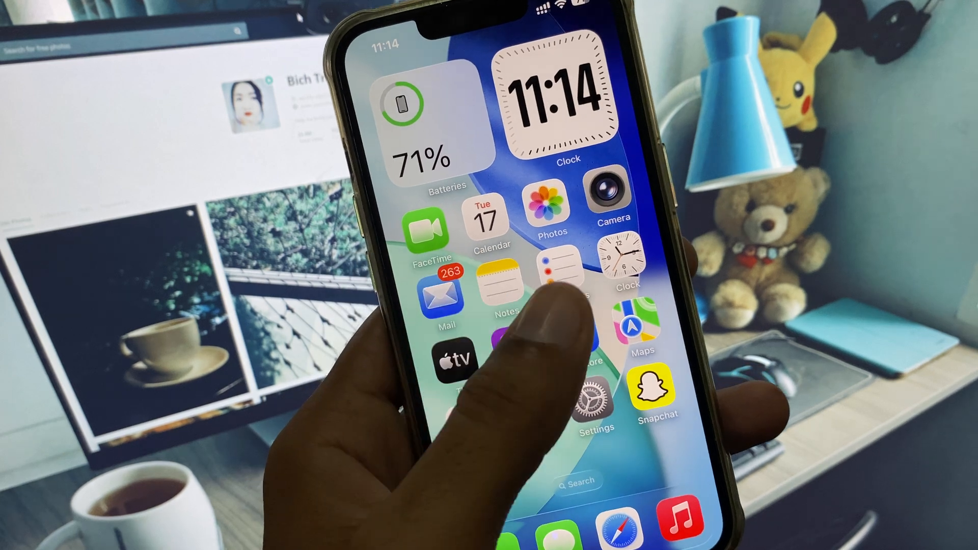
scroll(left, 3)
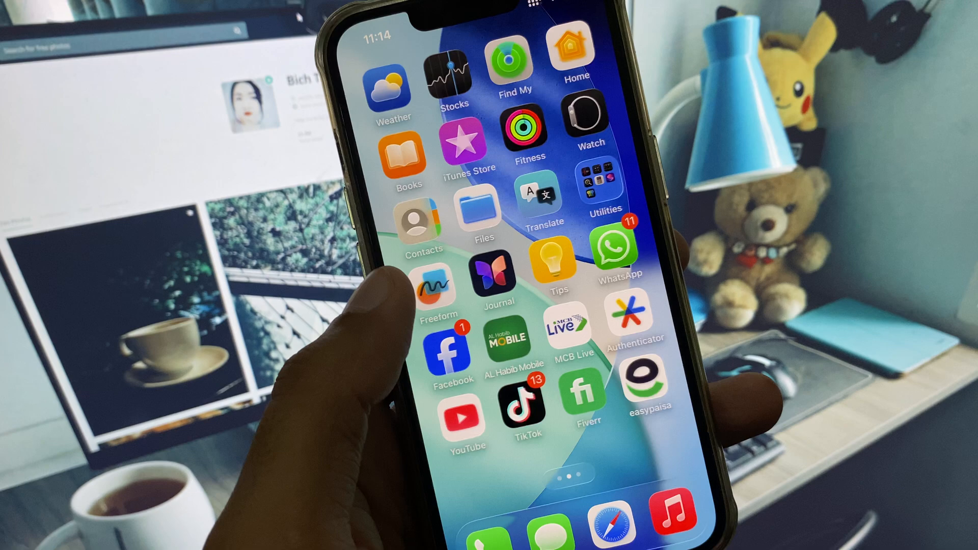
scroll(left, 3)
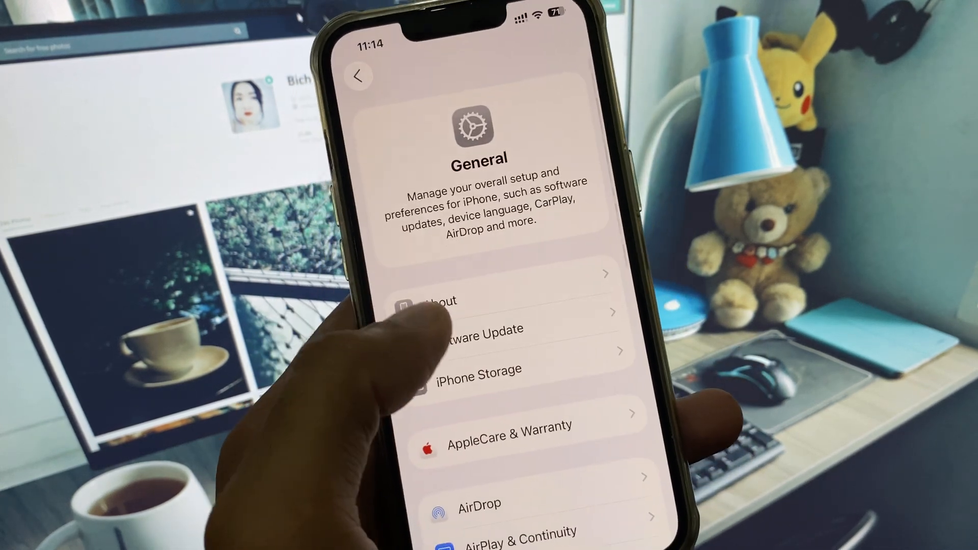
Reset the stored Face ID under Face ID & Passcode and return to the main Settings list.
click(473, 329)
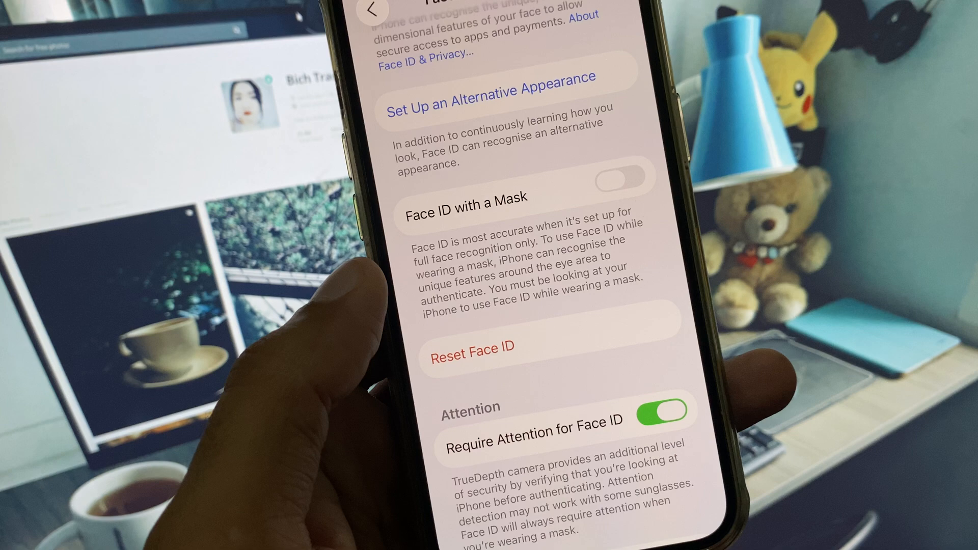
click(375, 12)
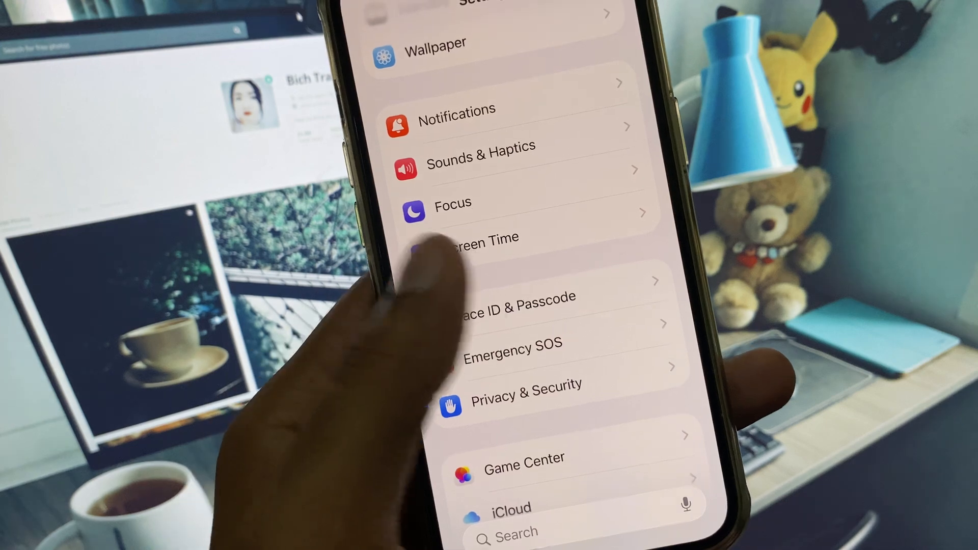
Scroll General to Transfer or Reset iPhone and bring up the reset options.
scroll(up, 3)
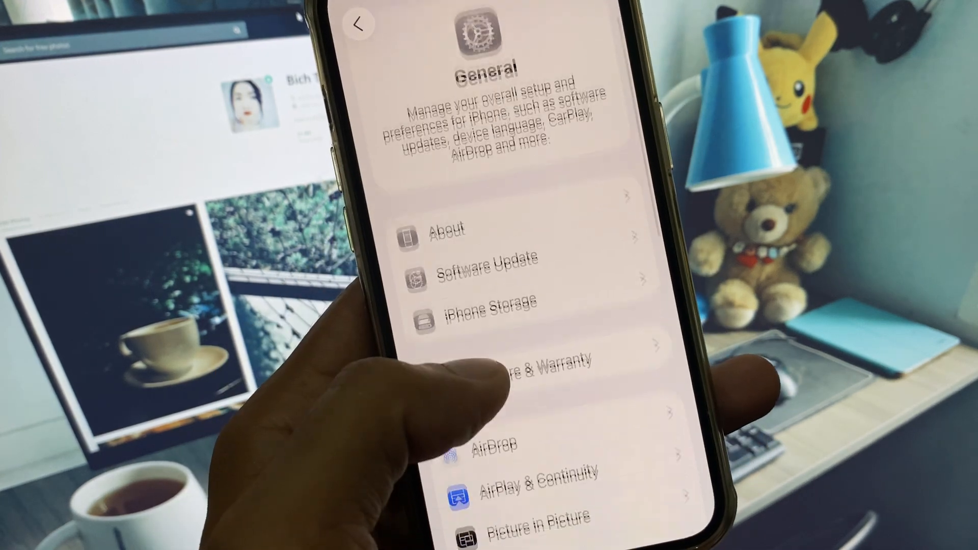
scroll(down, 3)
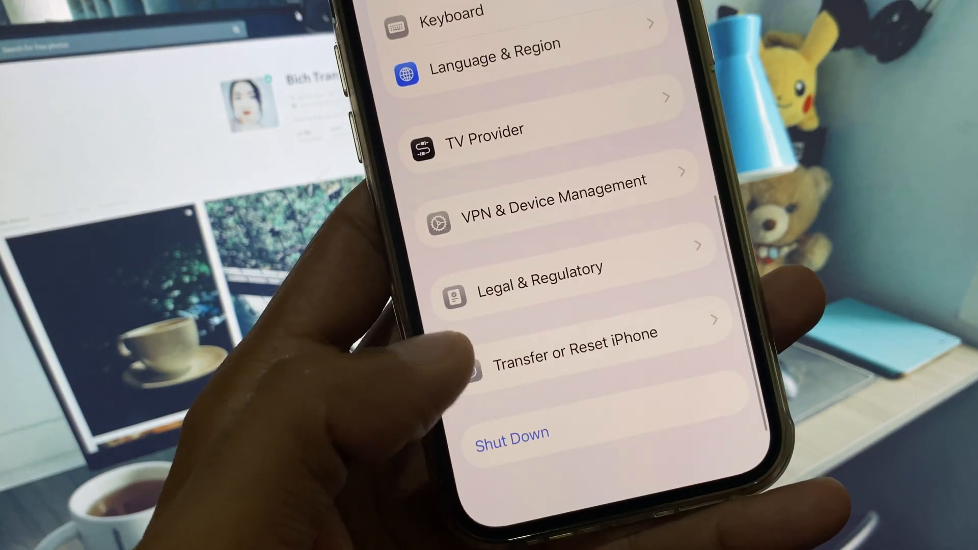
click(575, 349)
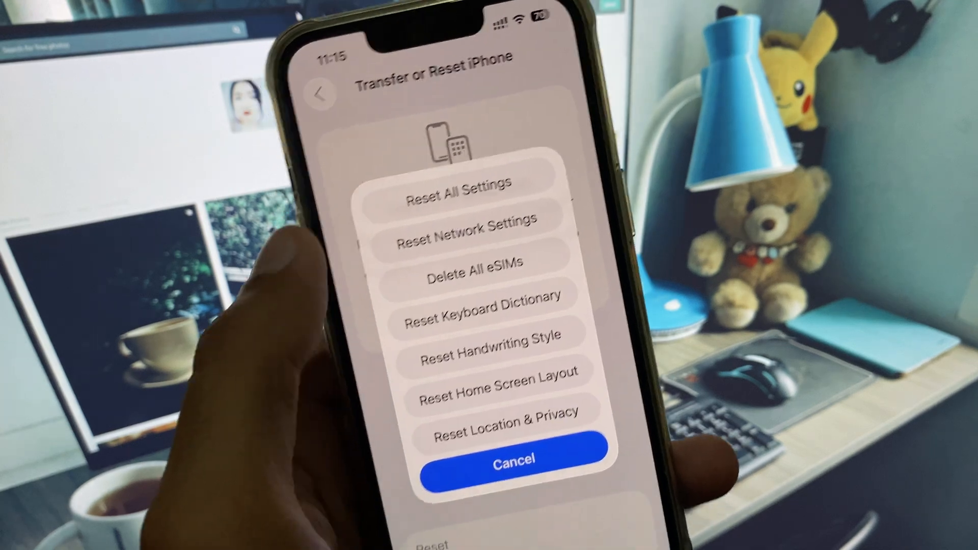
click(509, 460)
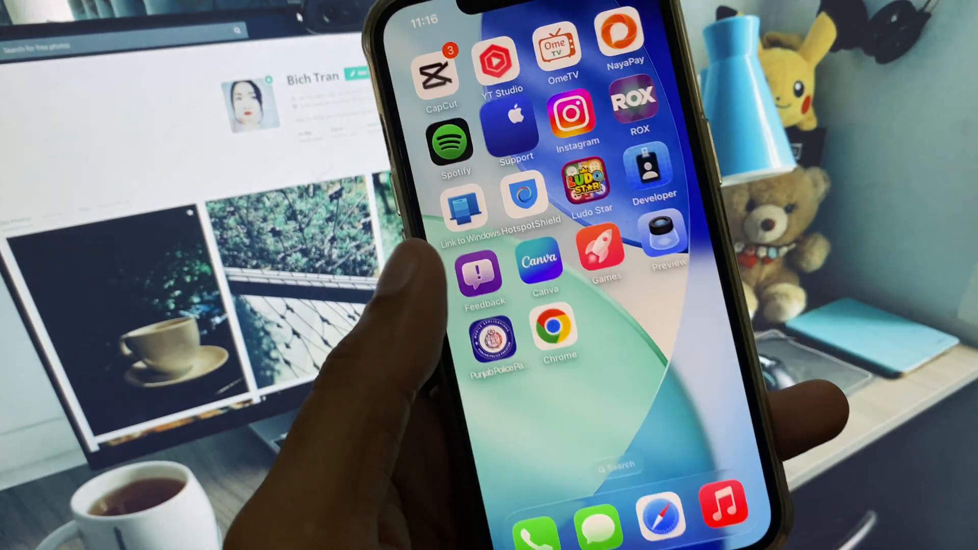
Swipe back to the first Home Screen page with the Batteries and Clock widgets.
scroll(left, 3)
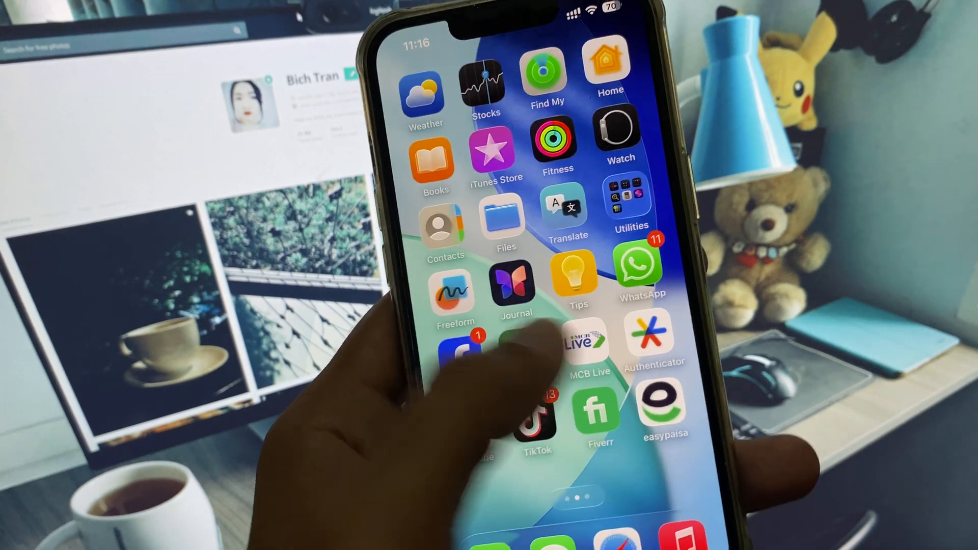
scroll(left, 3)
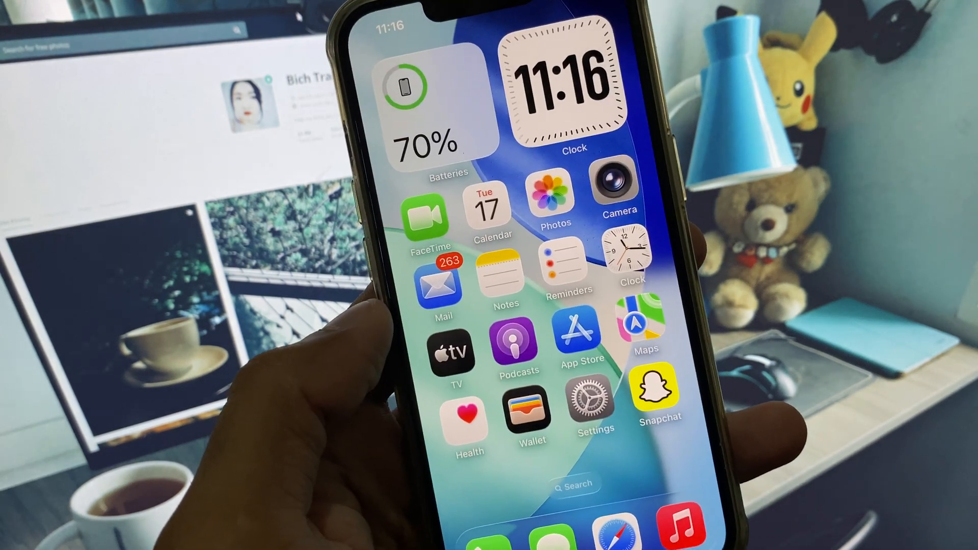